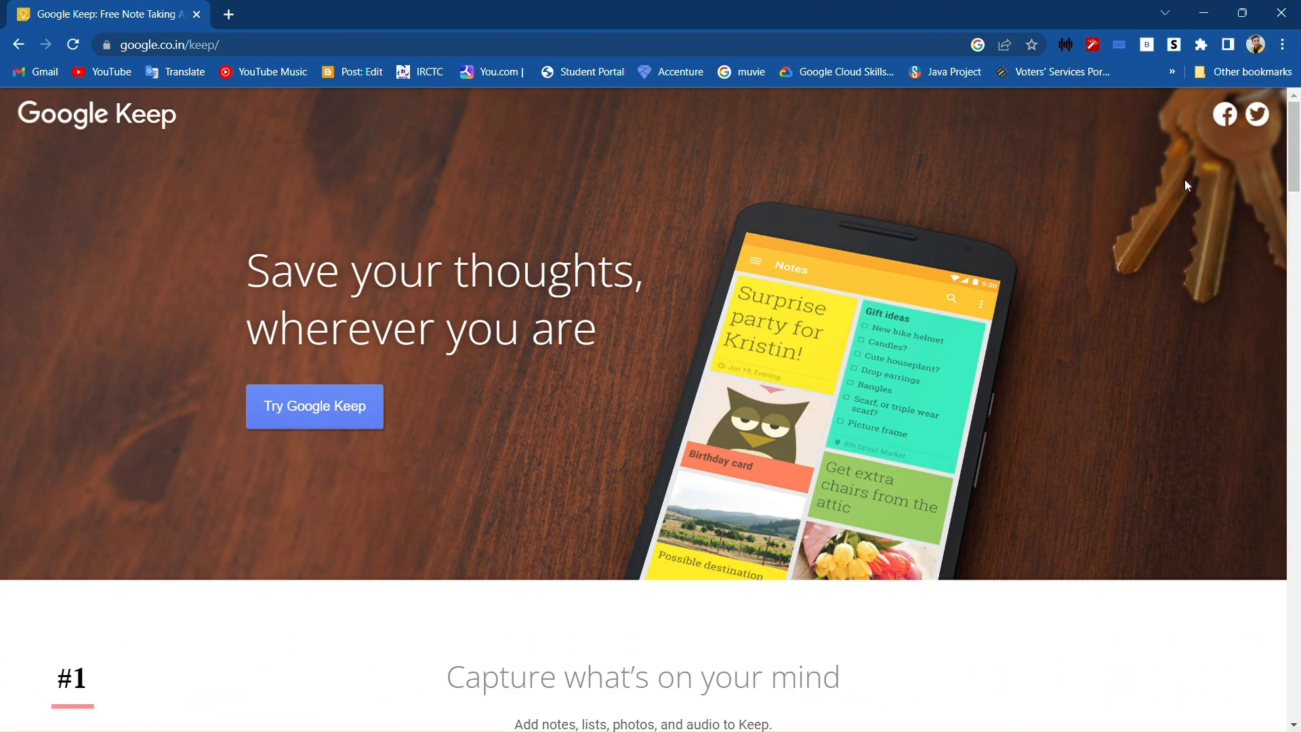
{"action": "mouse_move", "coordinate": [441, 504]}
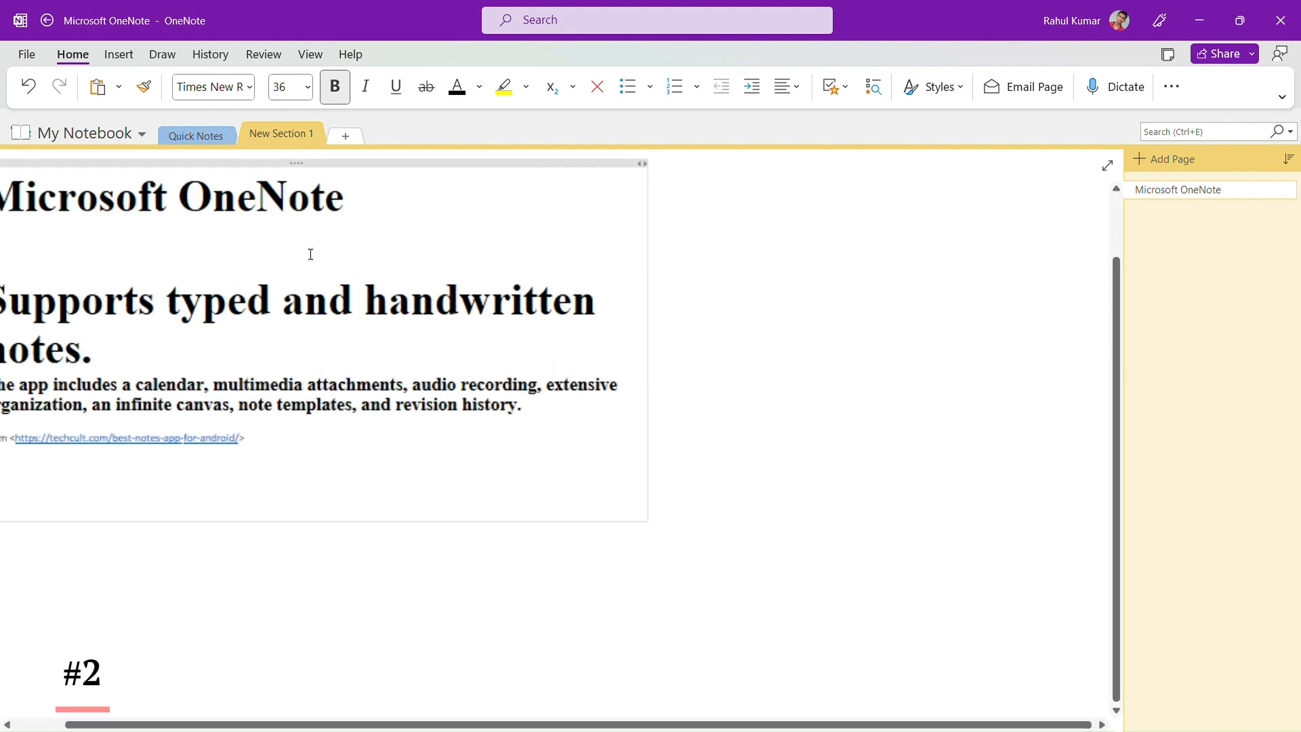
Show the page history and authorship options for the OneNote page.
{"action": "left_click", "coordinate": [210, 54]}
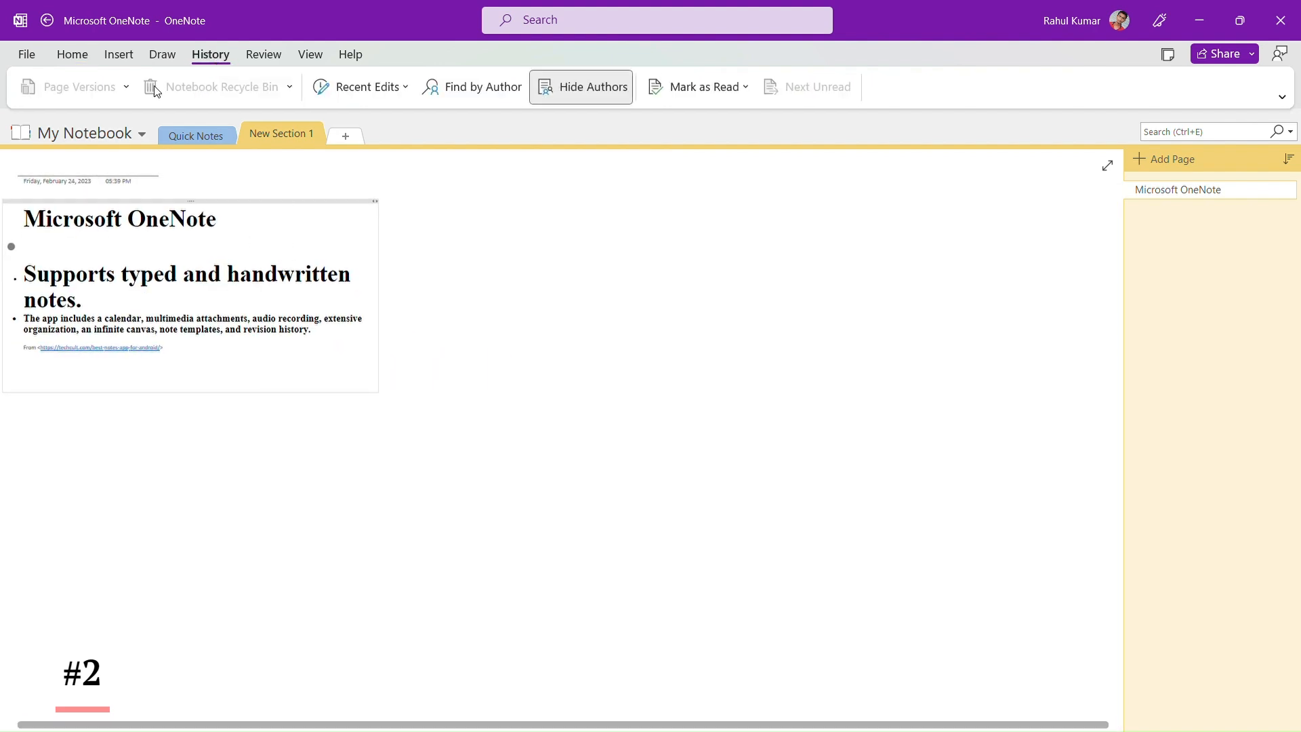
Insert an empty 4-column, 2-row table beneath the Microsoft OneNote heading.
{"action": "left_click", "coordinate": [119, 54]}
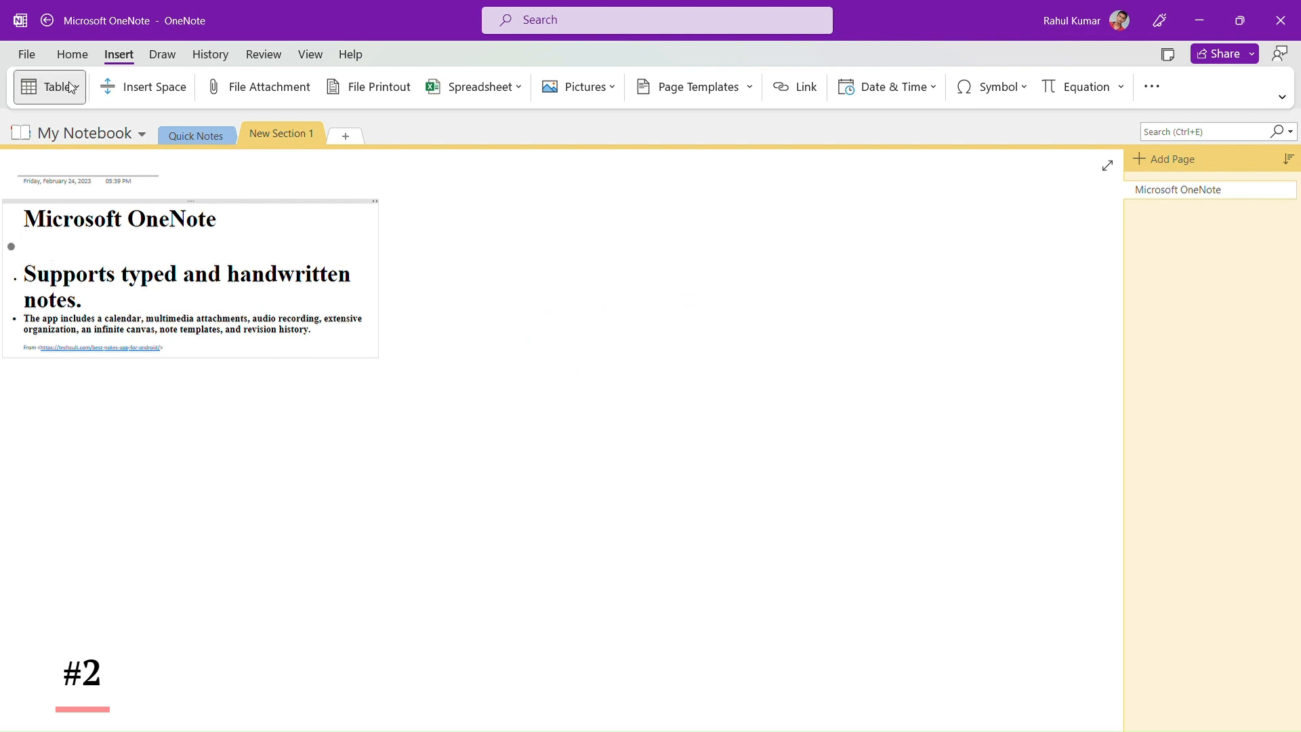
{"action": "left_click", "coordinate": [47, 87]}
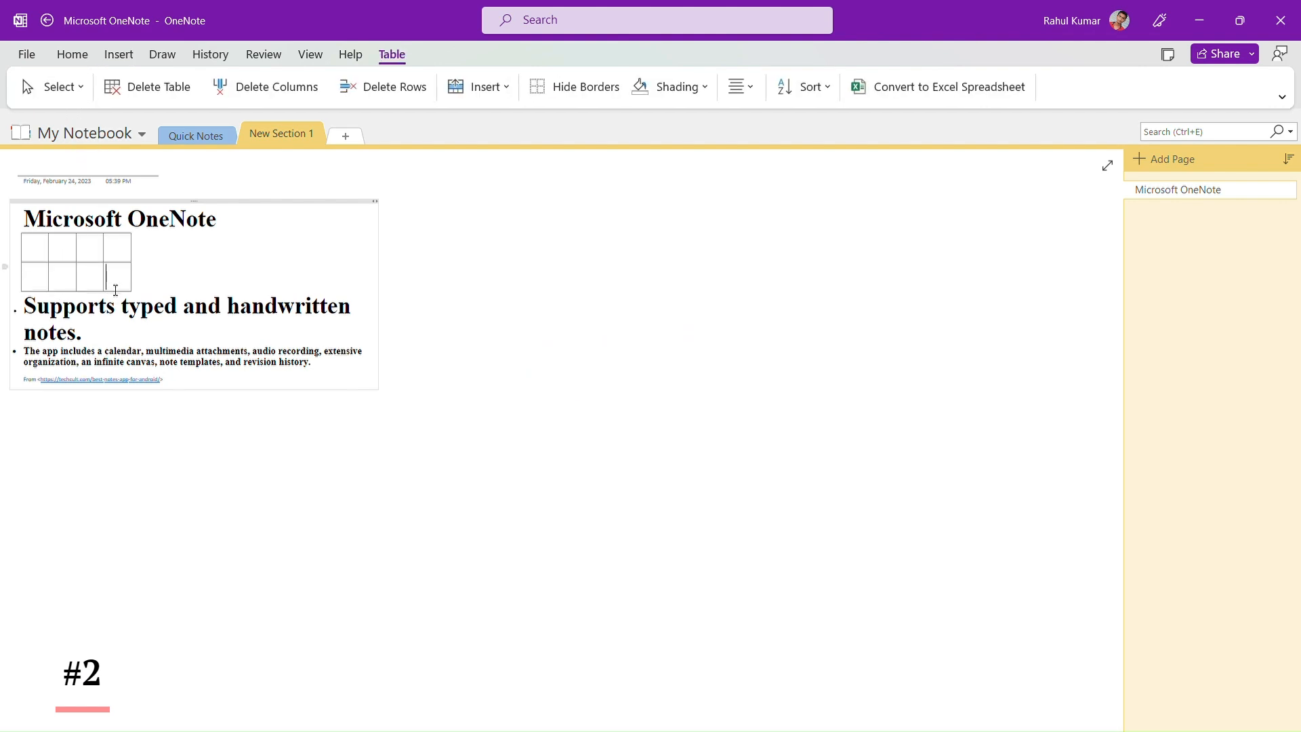